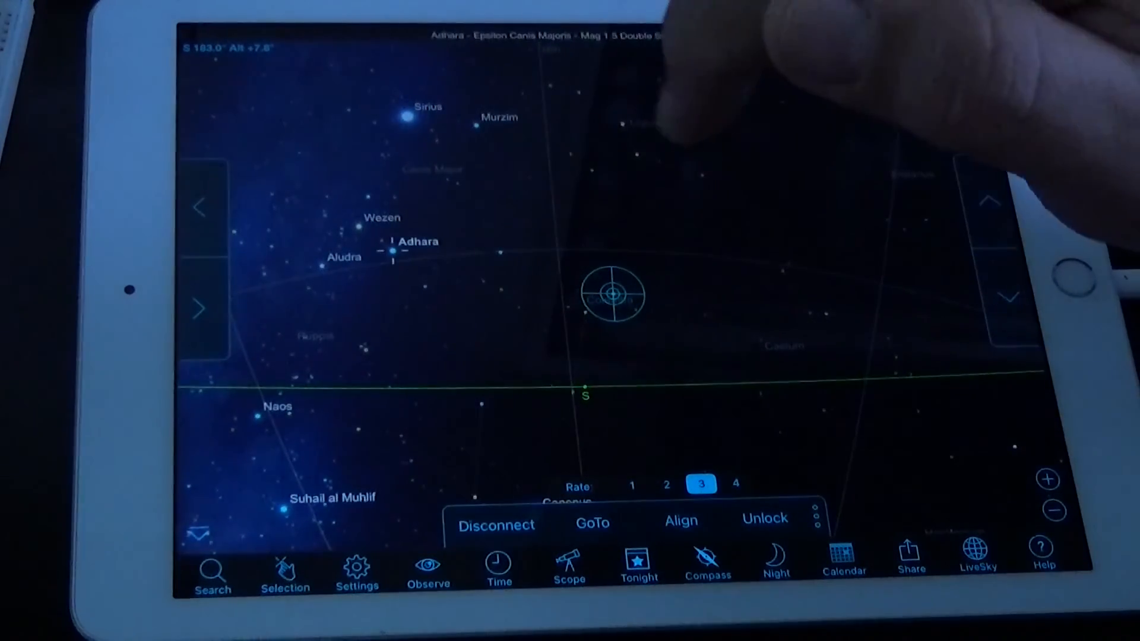
Step: Align the connected telescope on Adhara and confirm the alignment dialog
left_click(680, 518)
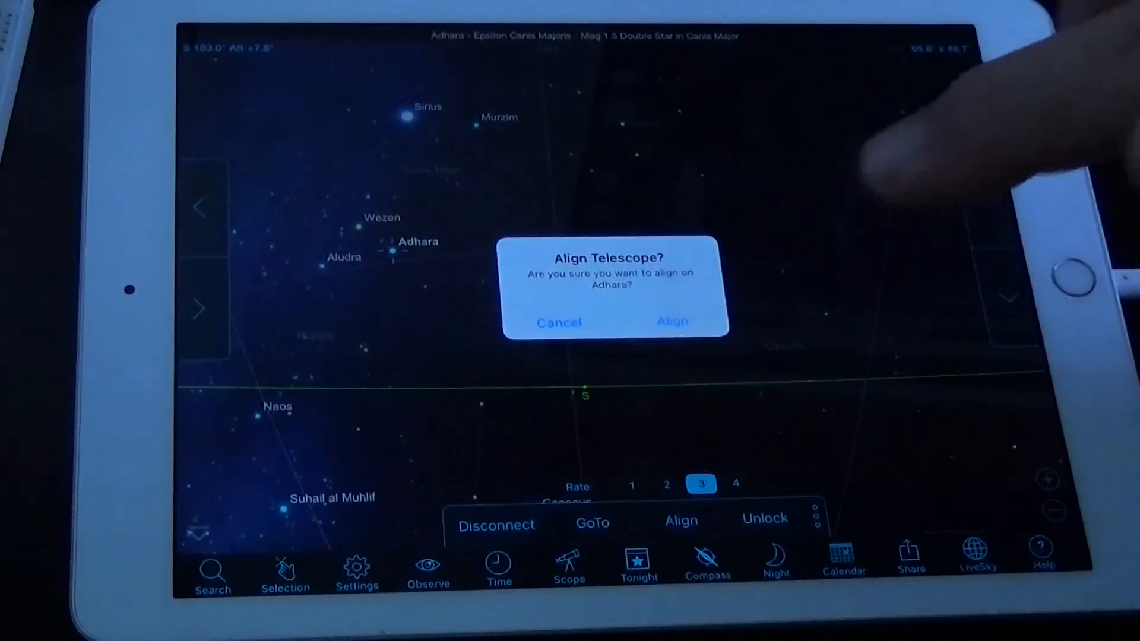
left_click(671, 321)
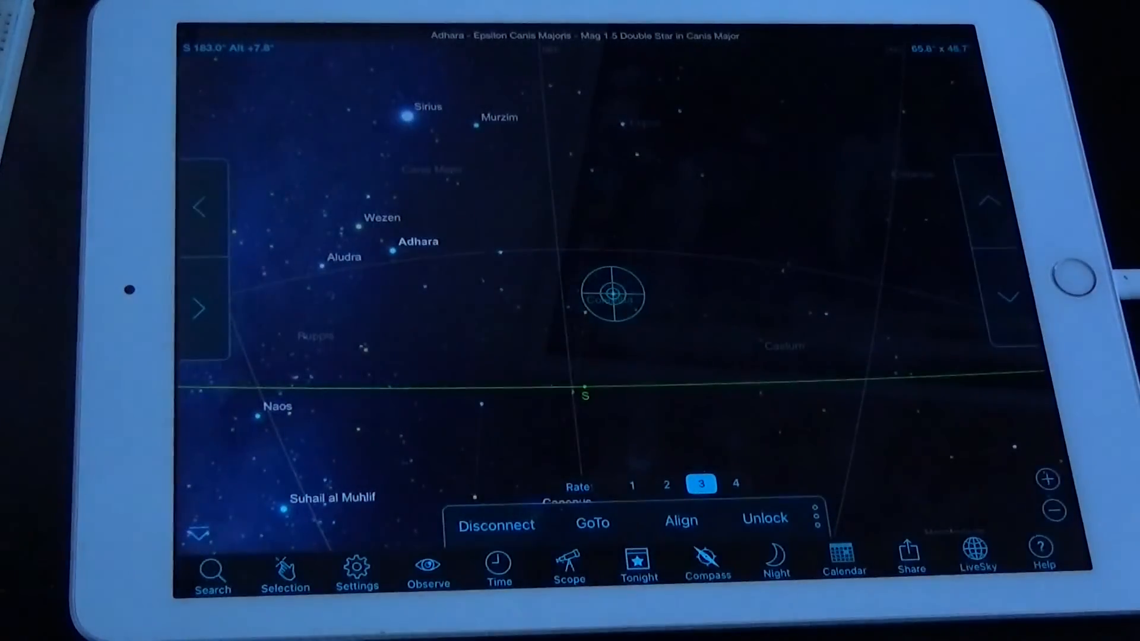